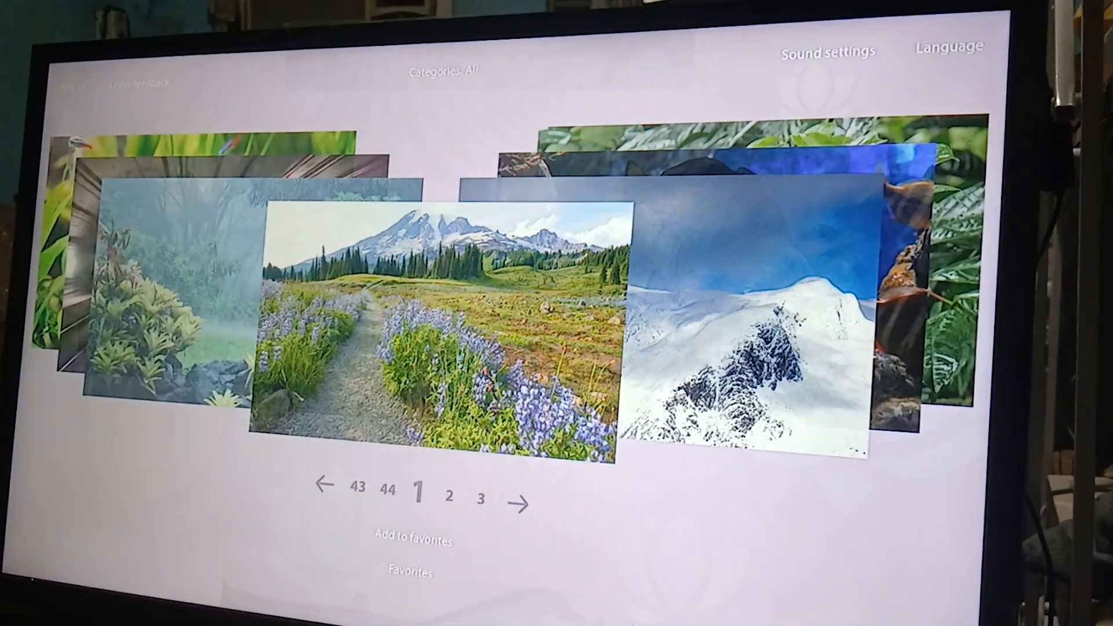
pyautogui.click(324, 492)
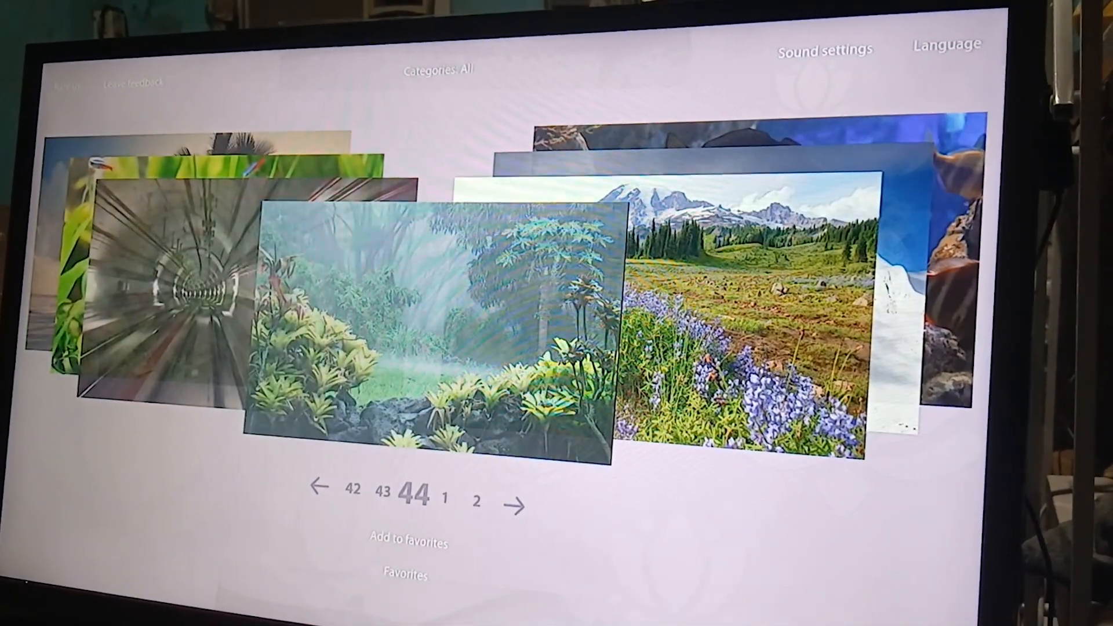
pyautogui.click(517, 488)
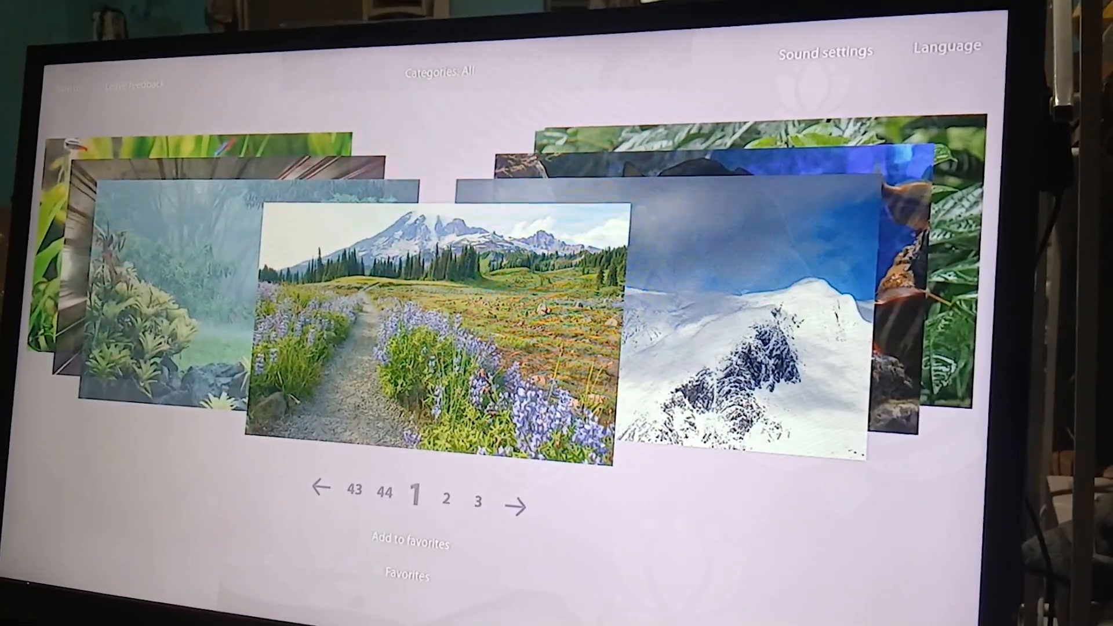